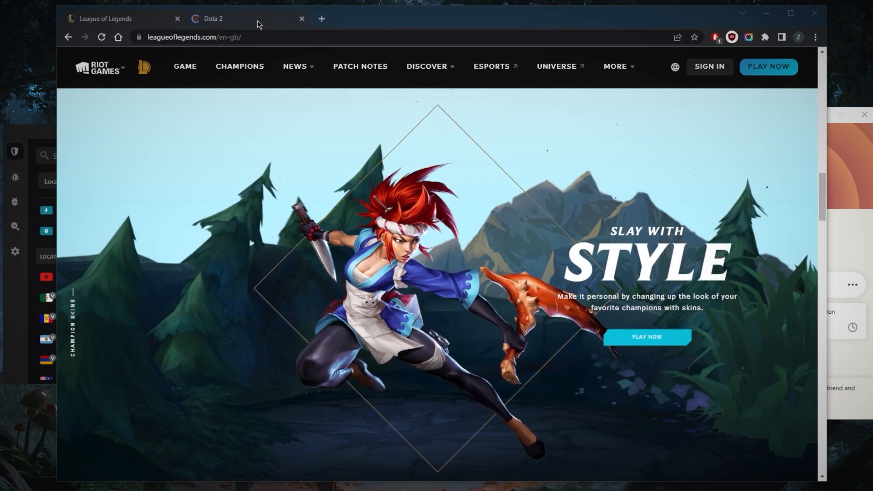
- Show the Dota 2 homepage in Chrome alongside the League of Legends site
left_click(223, 18)
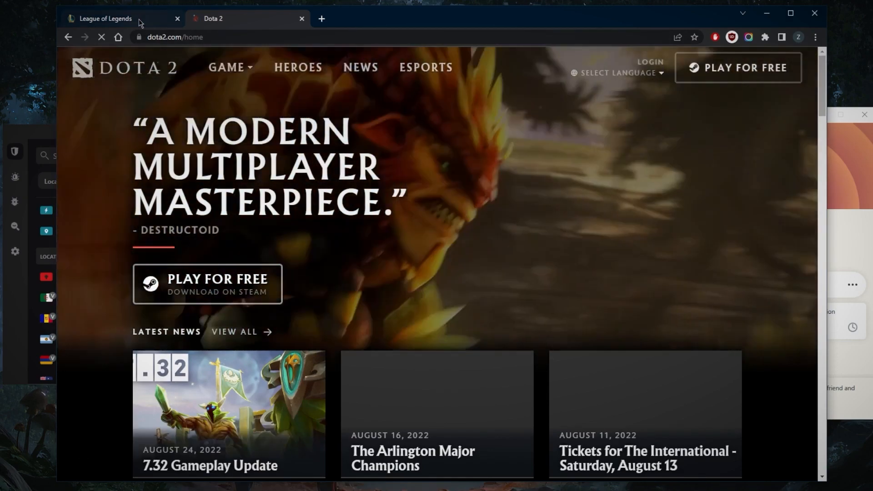
mouse_move(105, 18)
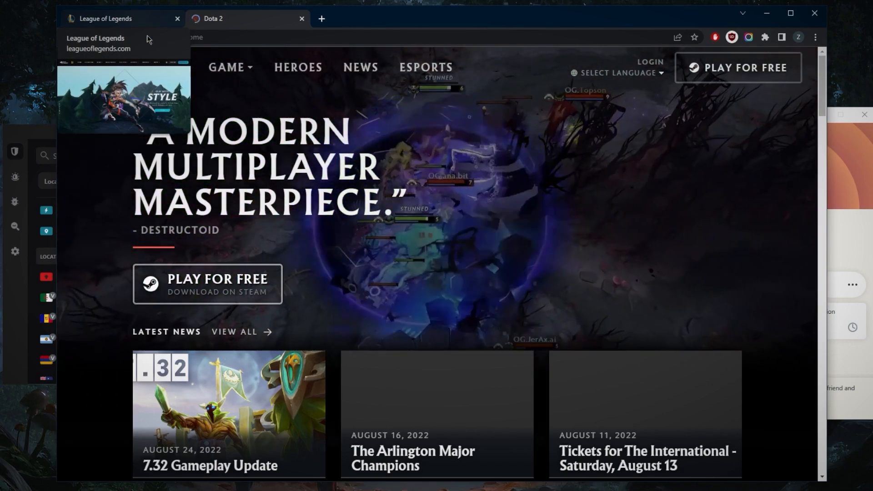
left_click(239, 18)
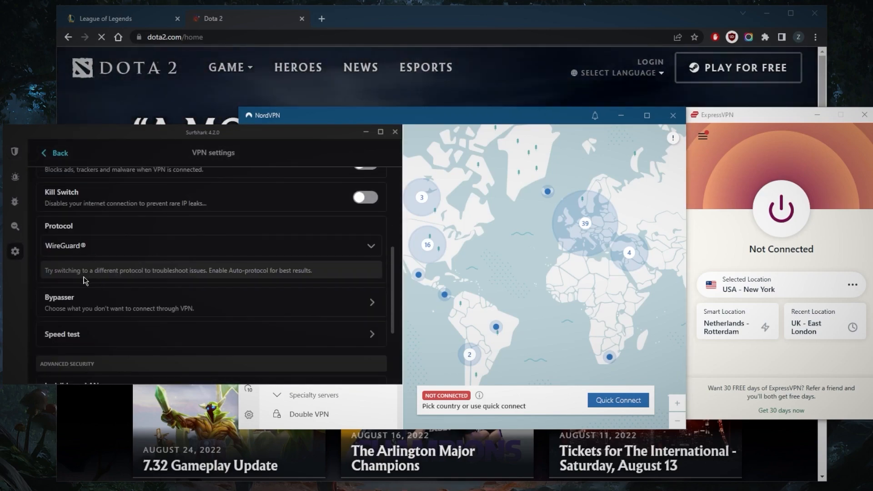
- Return from Surfshark's VPN settings to its main server view
left_click(15, 151)
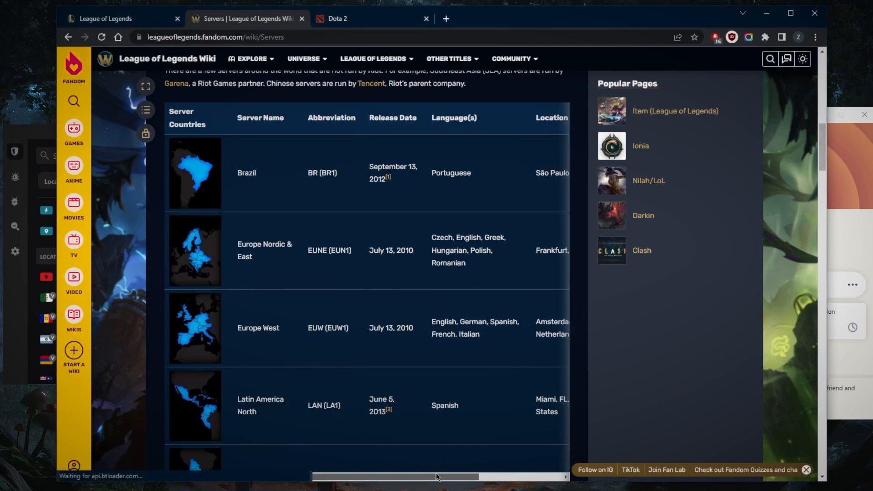
- Scroll the wiki Servers table to reveal the server regions and locations
scroll("right", 3)
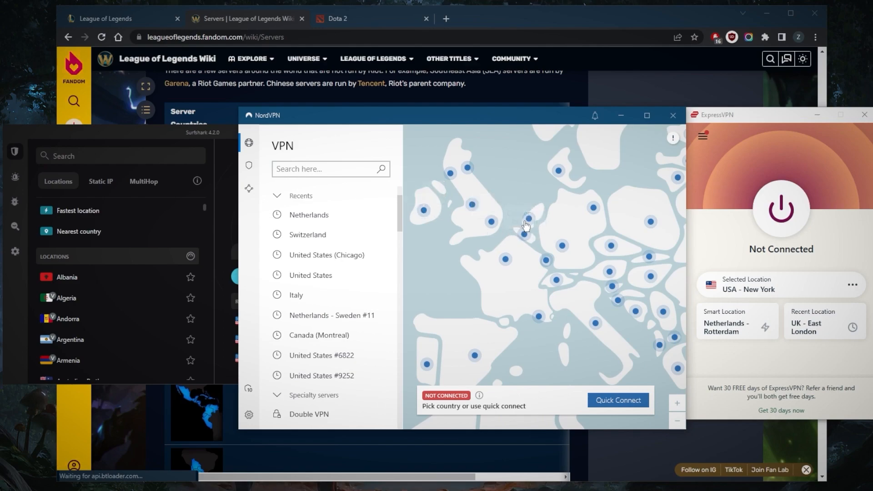
mouse_move(523, 225)
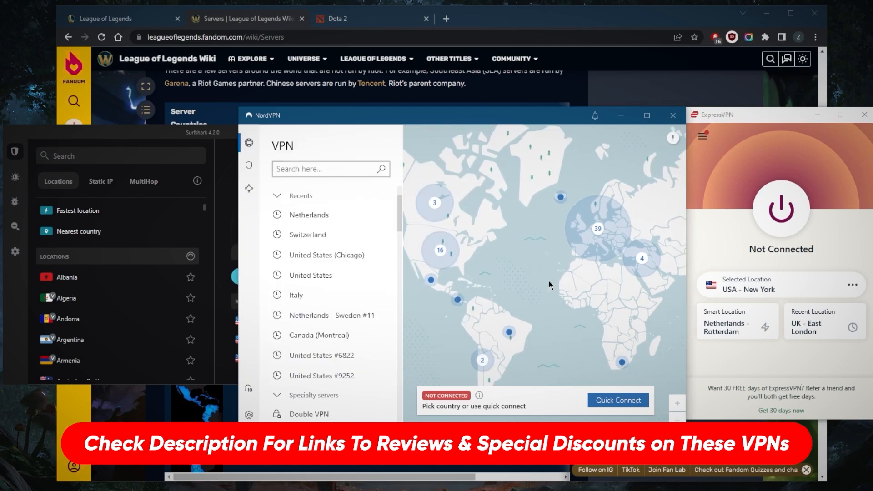
mouse_move(628, 254)
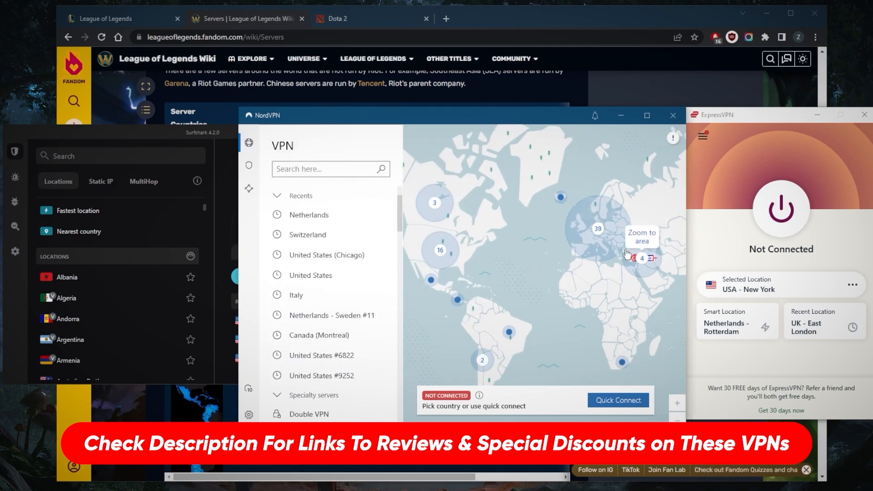